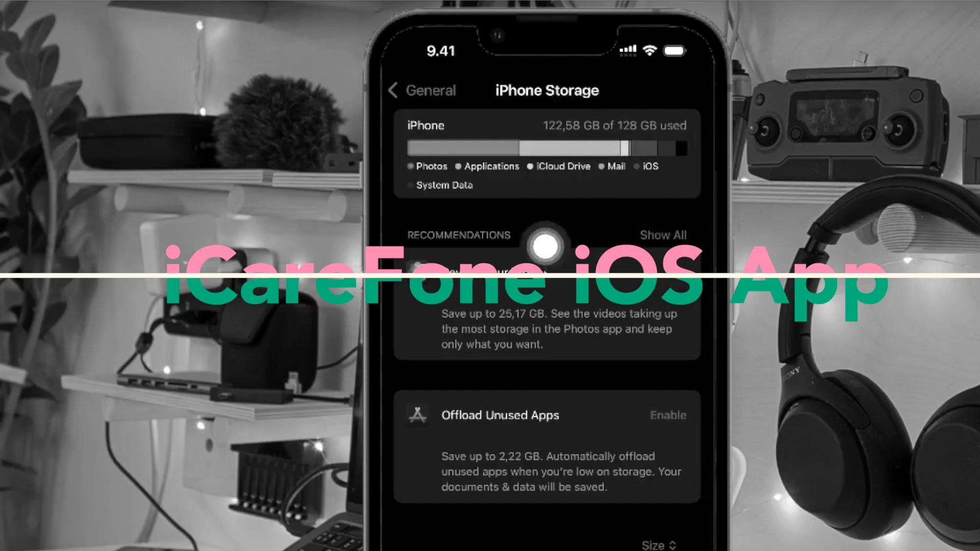
Browse the iCareFone previews on its App Store page and download the app via the cloud icon.
scroll("down", 3)
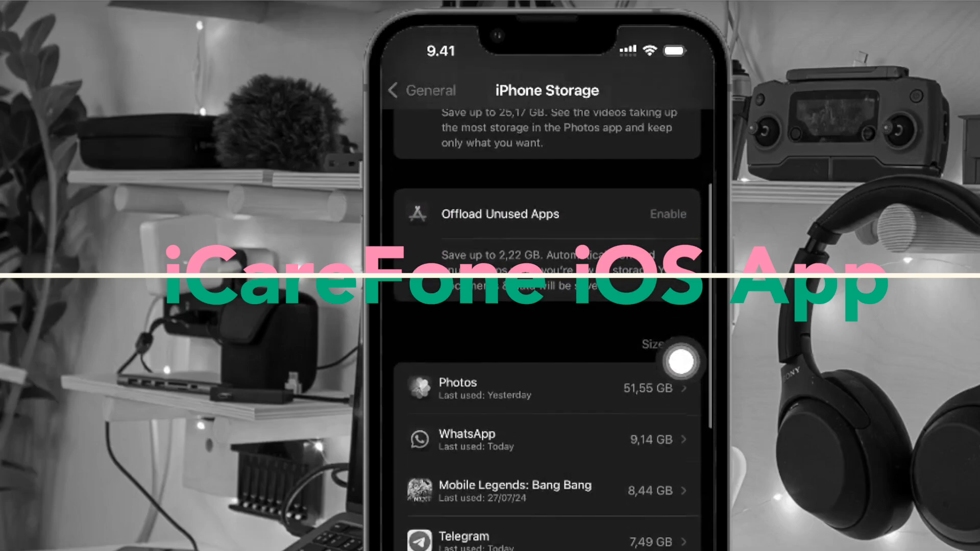
scroll("down", 3)
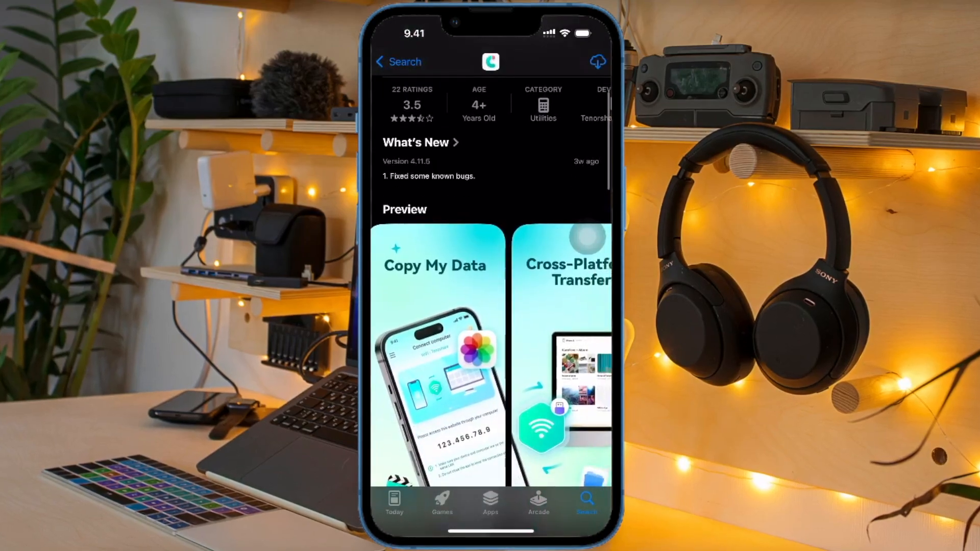
scroll("left", 3)
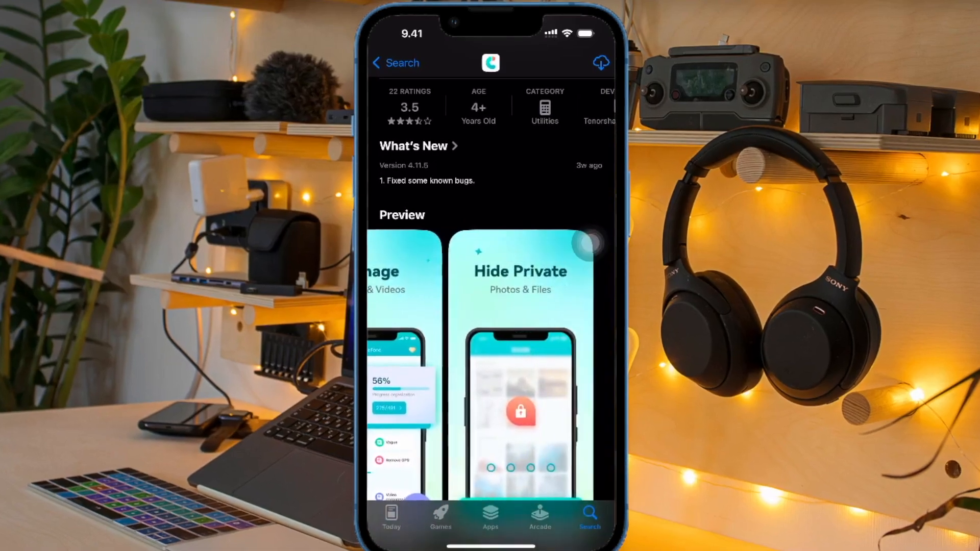
scroll("down", 3)
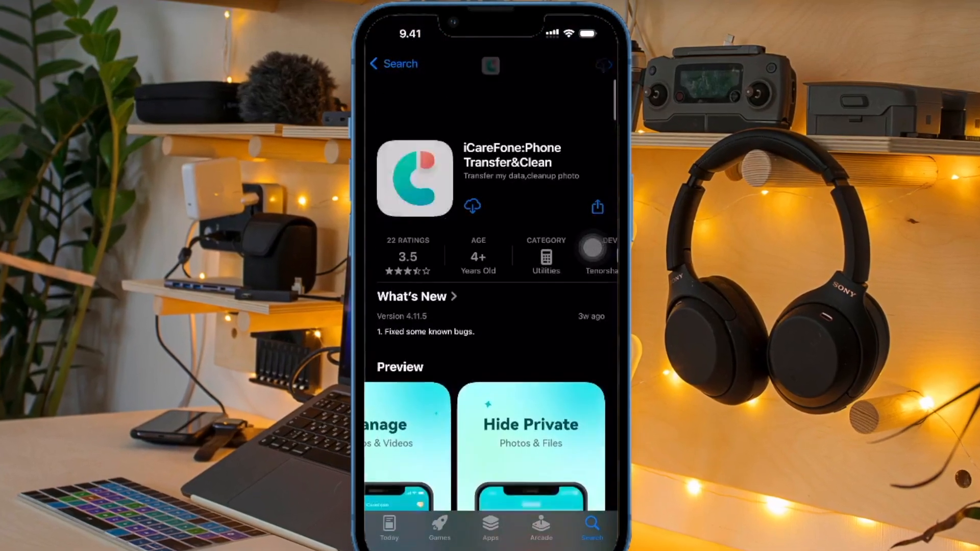
scroll("down", 3)
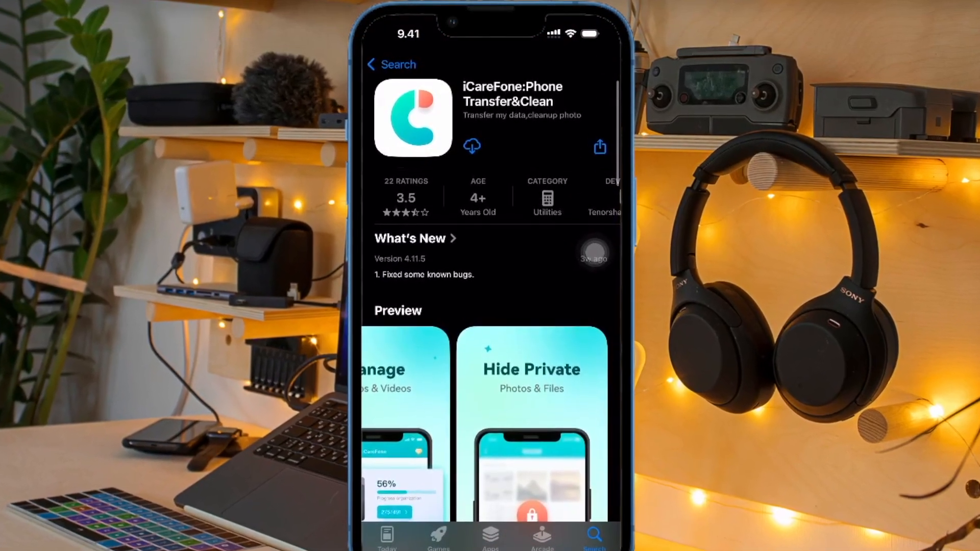
left_click(472, 146)
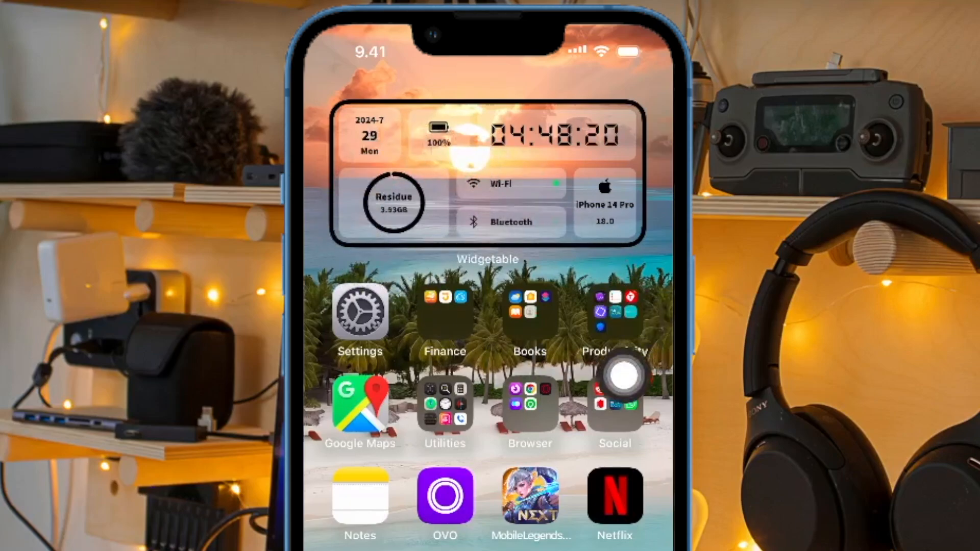
Launch iCareFone from the second home page, allow full photo access and answer the tracking prompt.
scroll("left", 3)
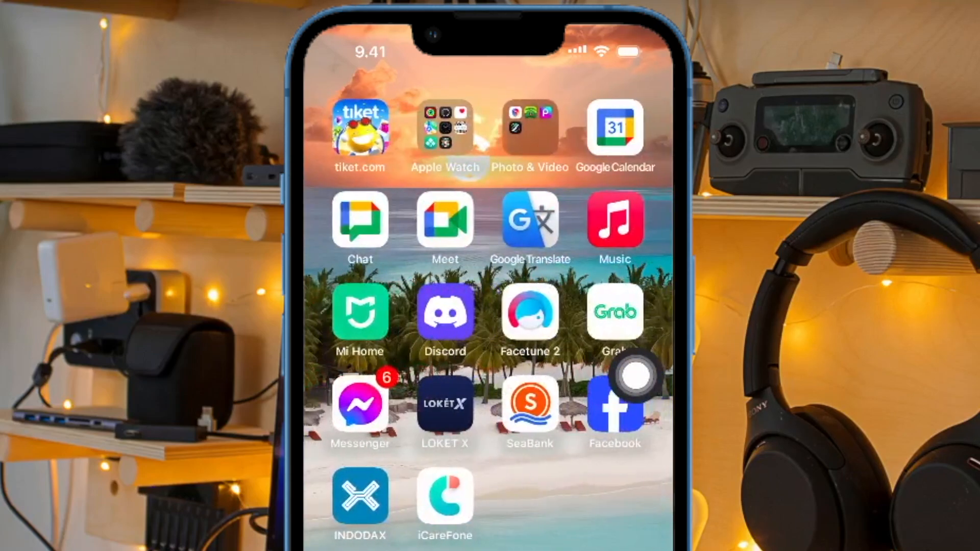
left_click(444, 500)
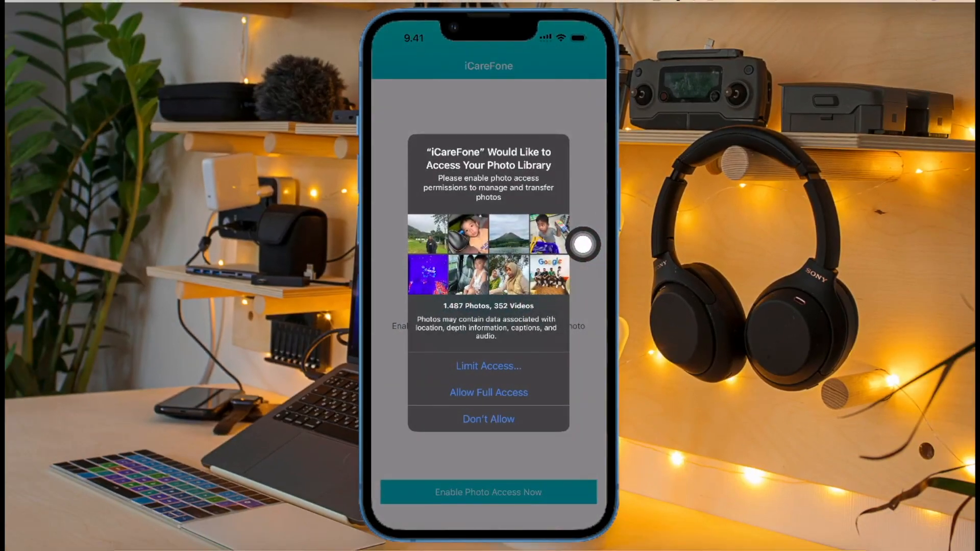
left_click(488, 392)
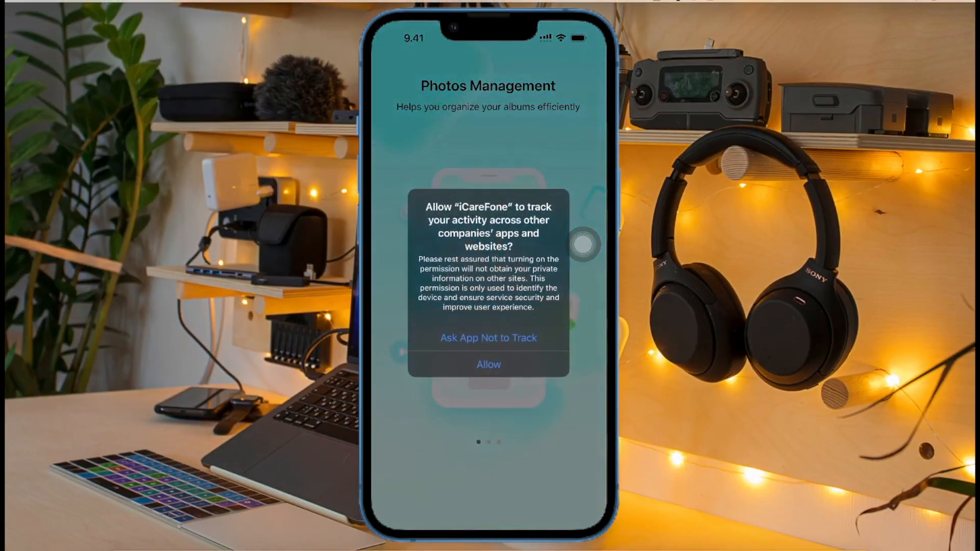
left_click(488, 364)
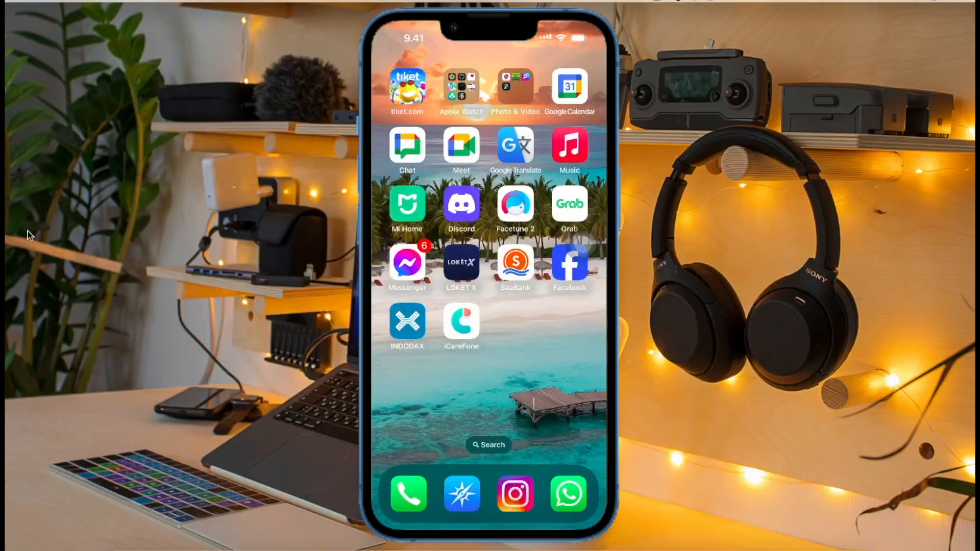
Reopen iCareFone so its connect-to-computer screen shows the local address.
left_click(460, 324)
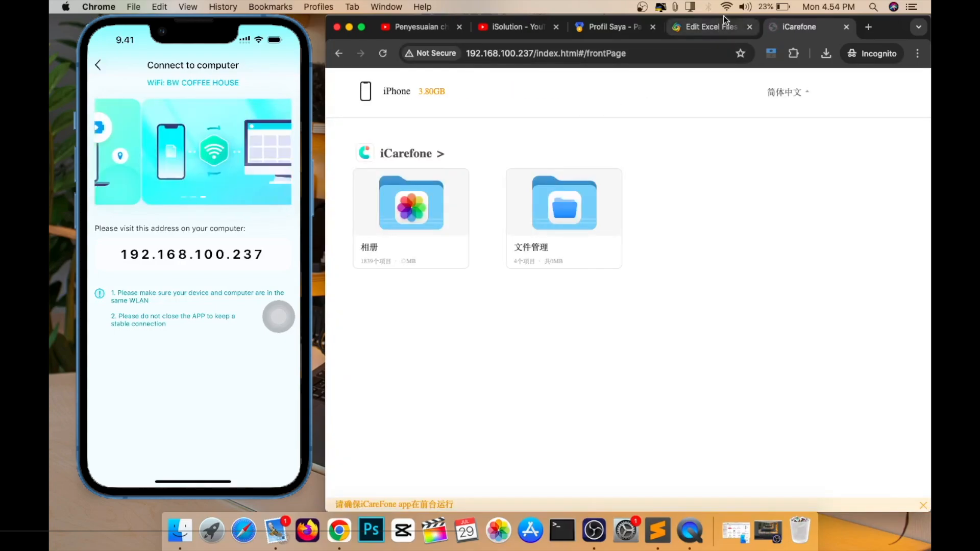
Open the 相册 folder card on the 192.168.100.237 iCareFone page in Chrome.
left_click(725, 7)
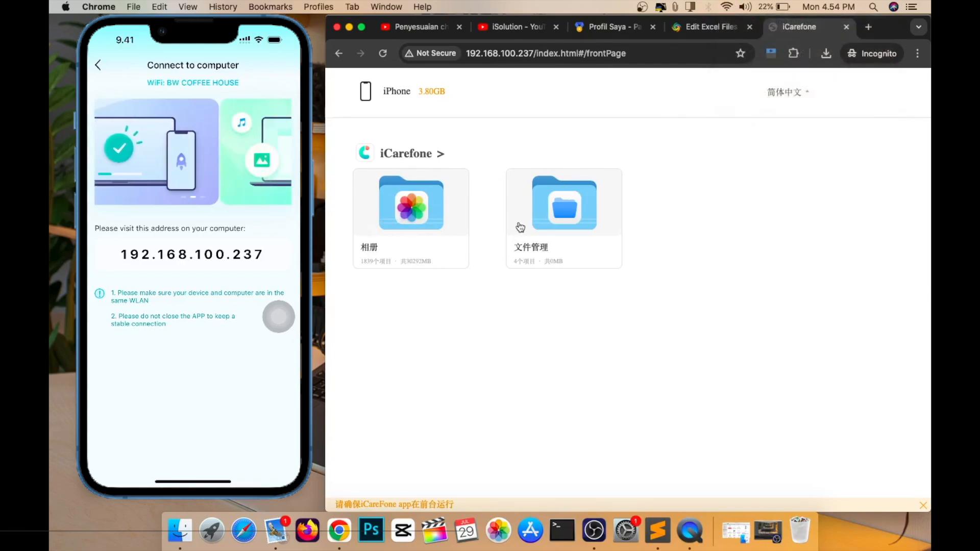
left_click(563, 203)
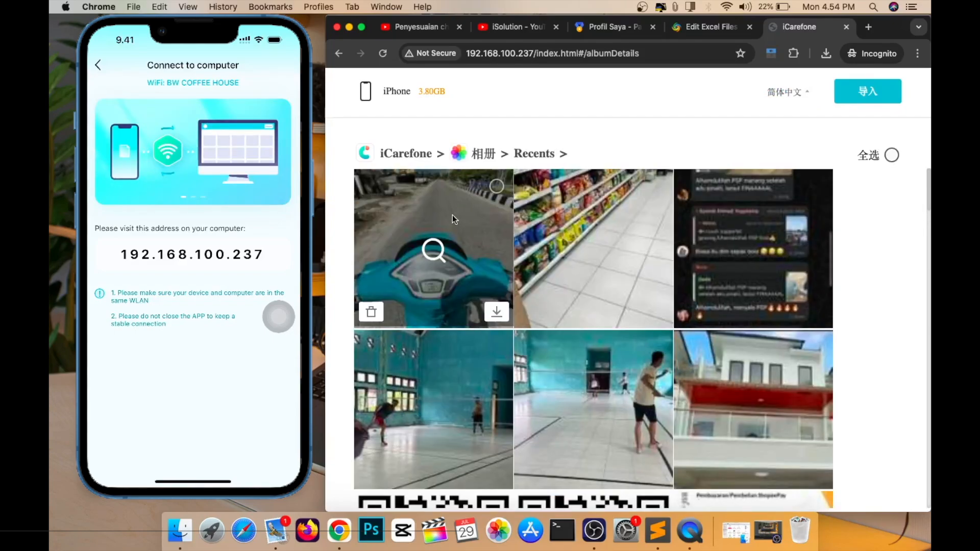
Download the scooter road and store aisle photos to the Mac, view them, and return to the album list.
left_click(496, 186)
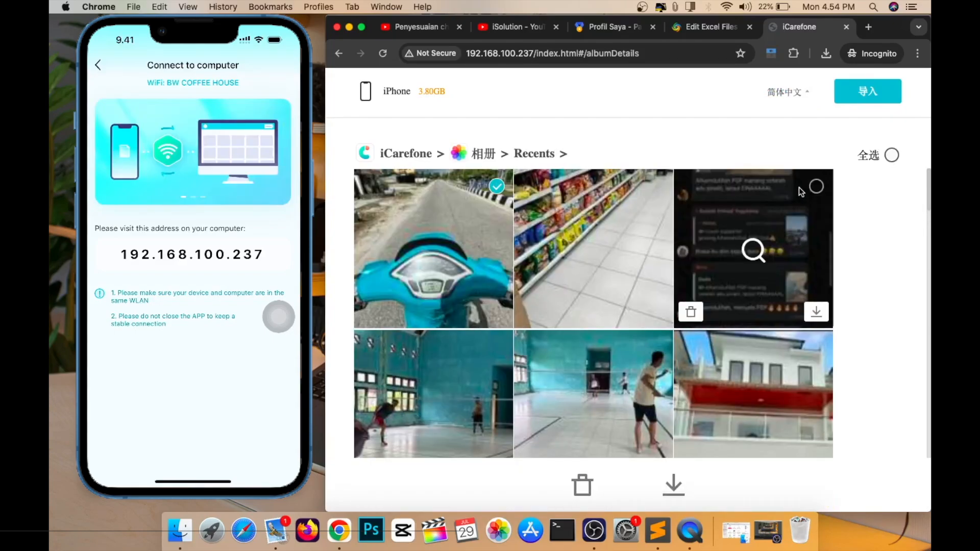
left_click(591, 248)
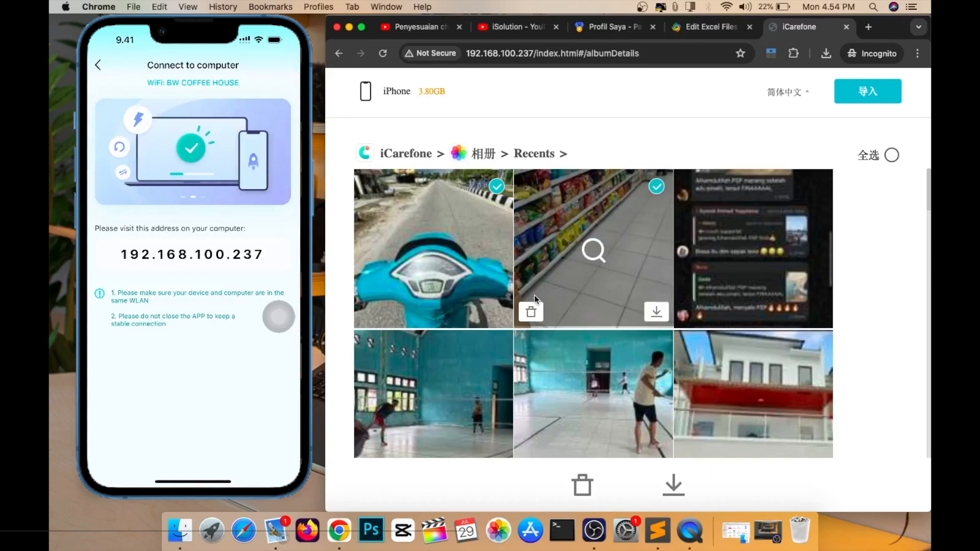
left_click(656, 313)
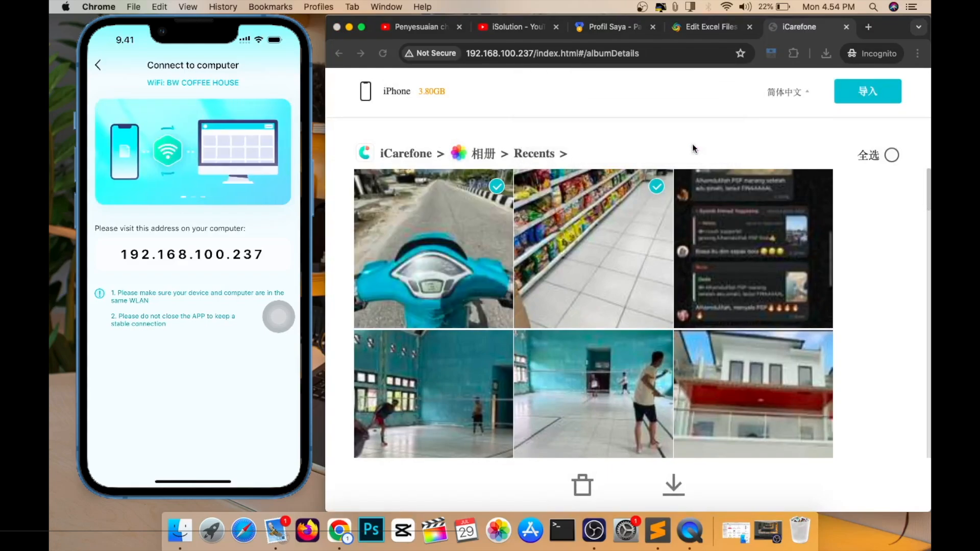
left_click(824, 53)
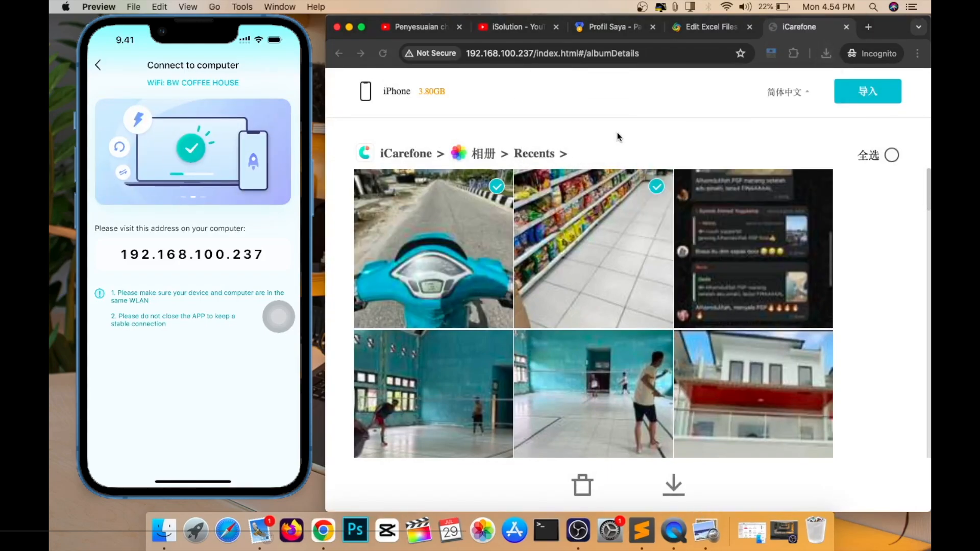
double_click(433, 248)
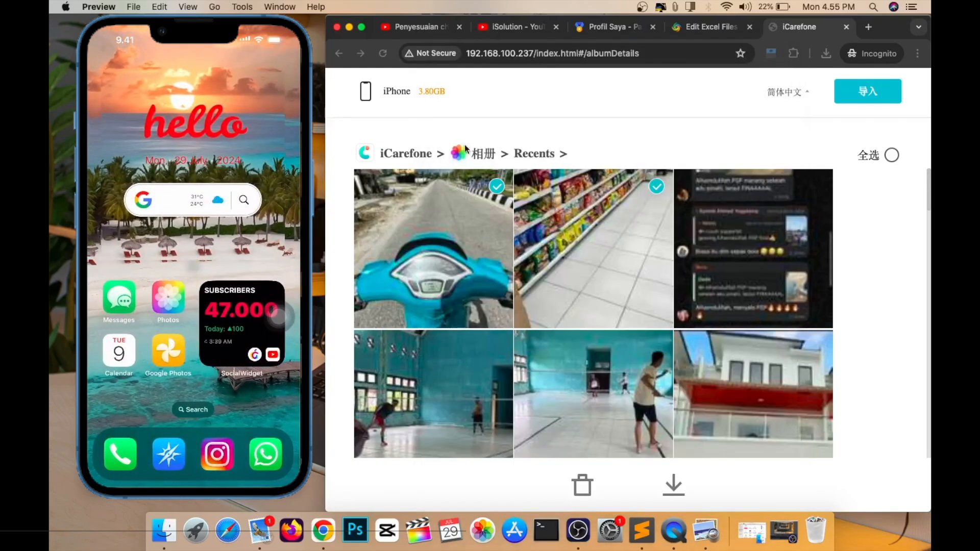
mouse_move(449, 138)
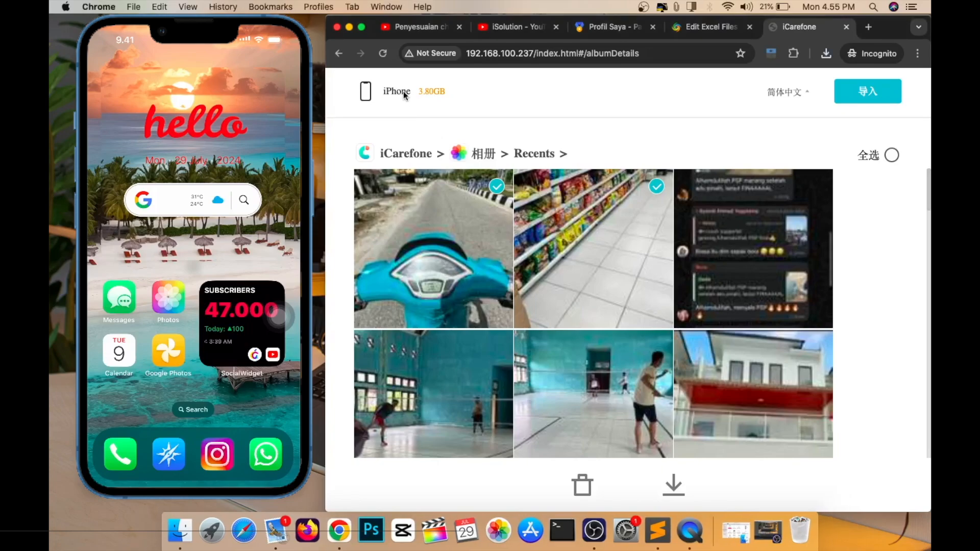
left_click(338, 53)
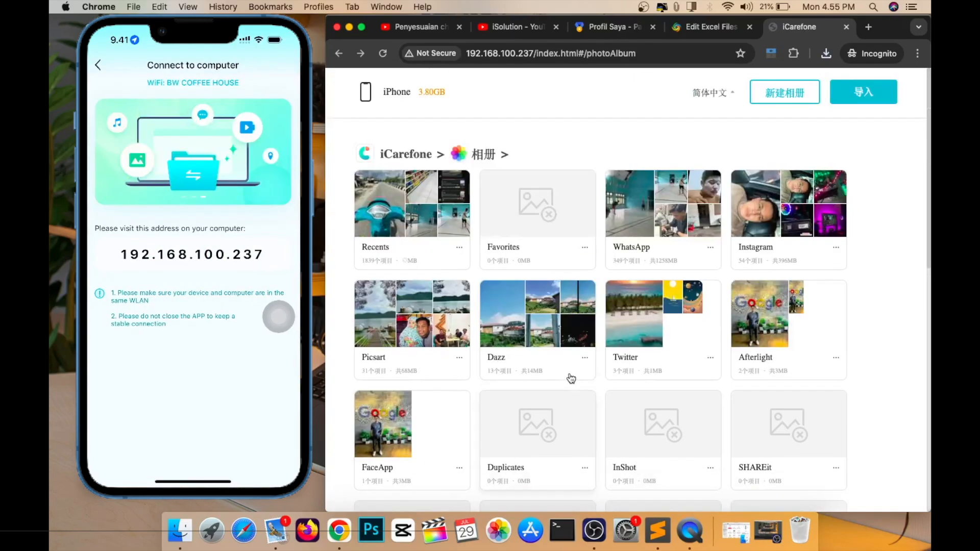
scroll("down", 3)
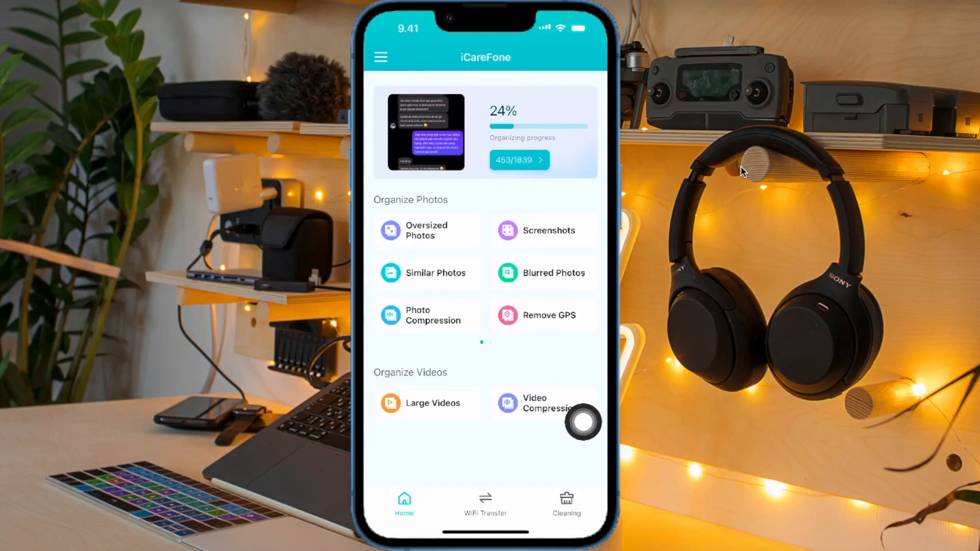
Compress the previewed video at a 20% ratio after trying 10%, releasing about 208.8 MB.
left_click(429, 402)
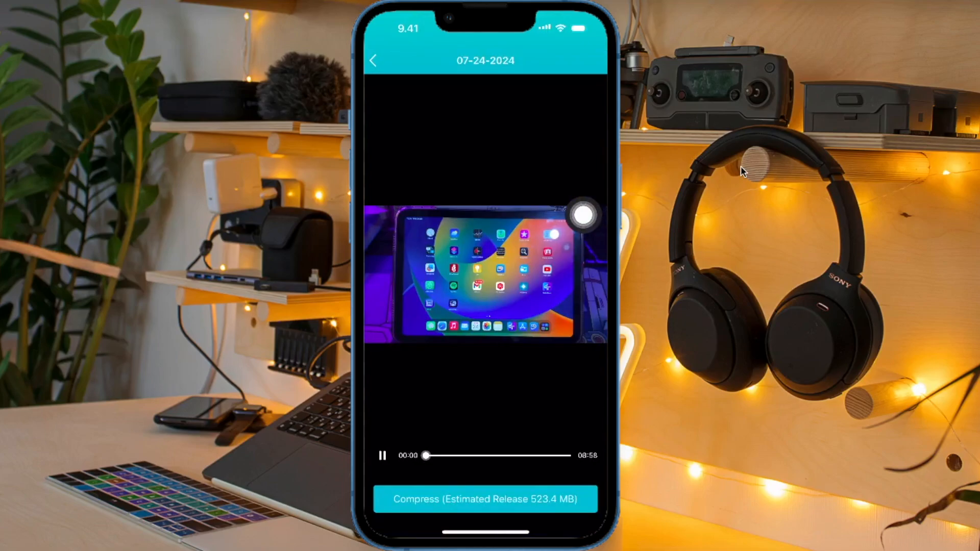
left_click(483, 499)
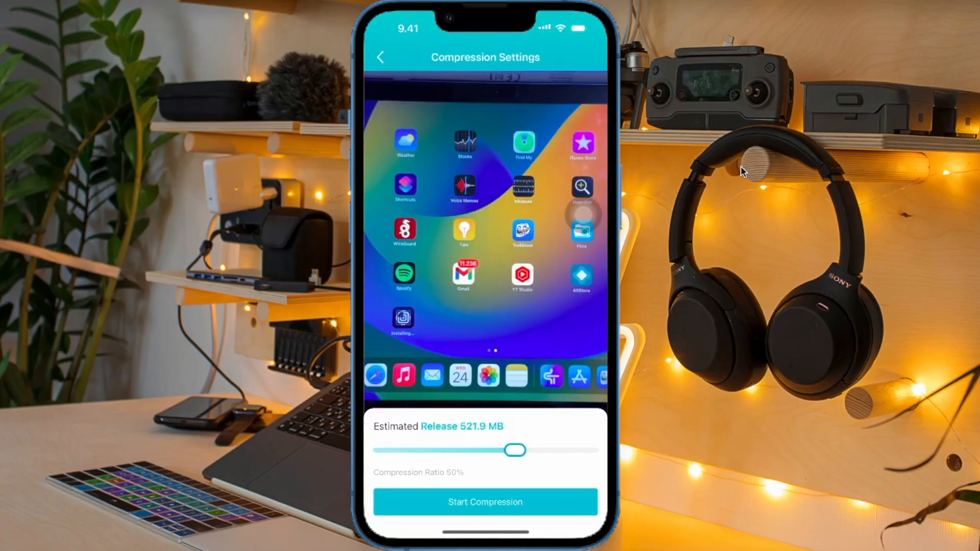
left_click_drag(515, 450, 385, 450)
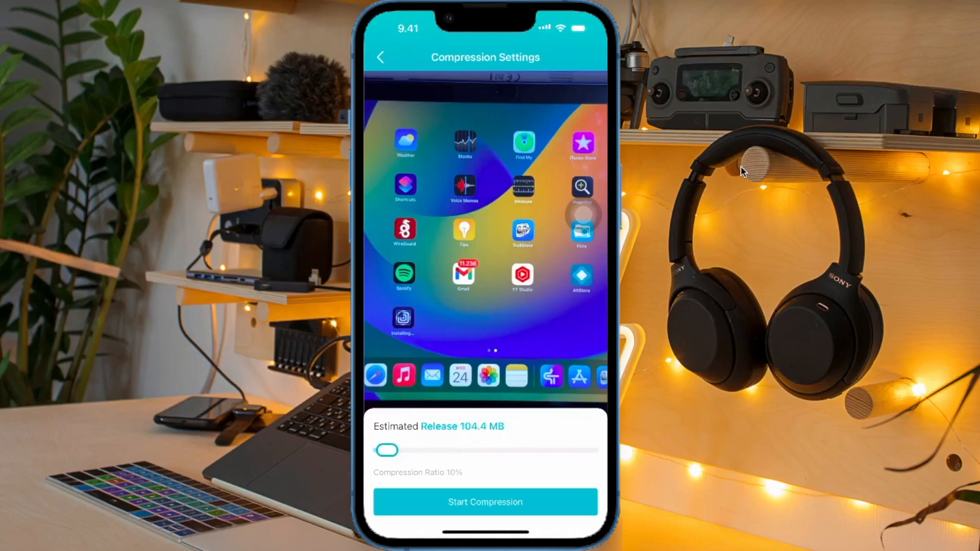
left_click_drag(385, 450, 411, 450)
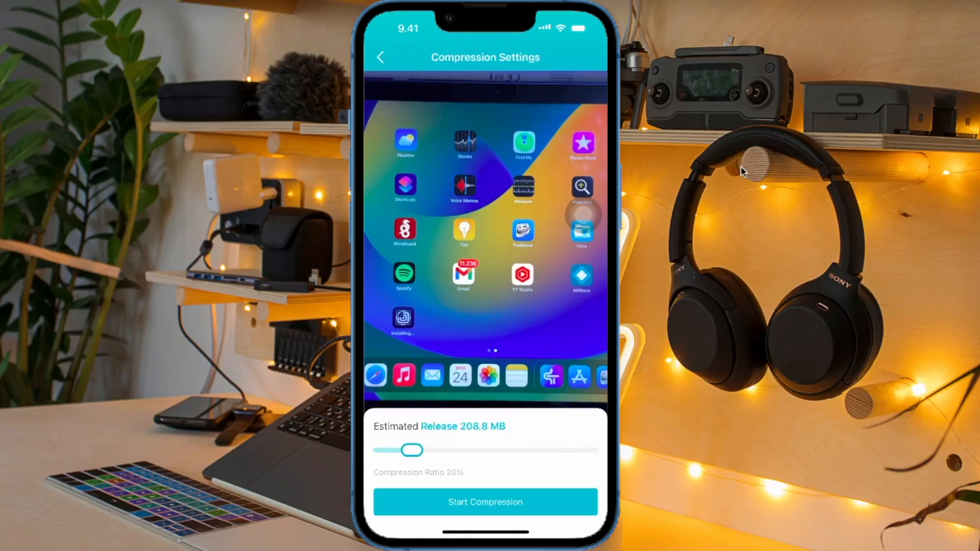
left_click(485, 502)
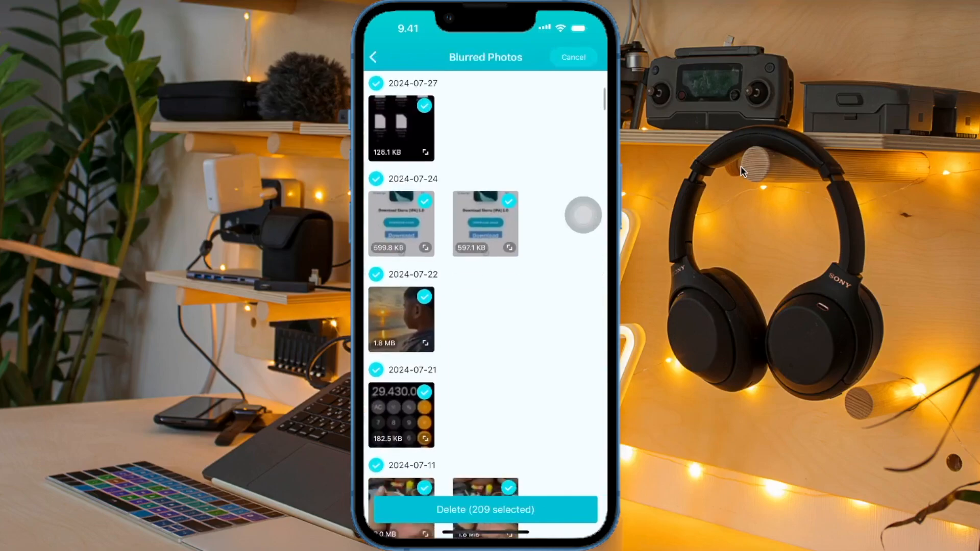
Leave Blurred Photos and compress the 4.1 MB scooter photo at Standard quality to a 1.2 MB copy.
left_click(373, 58)
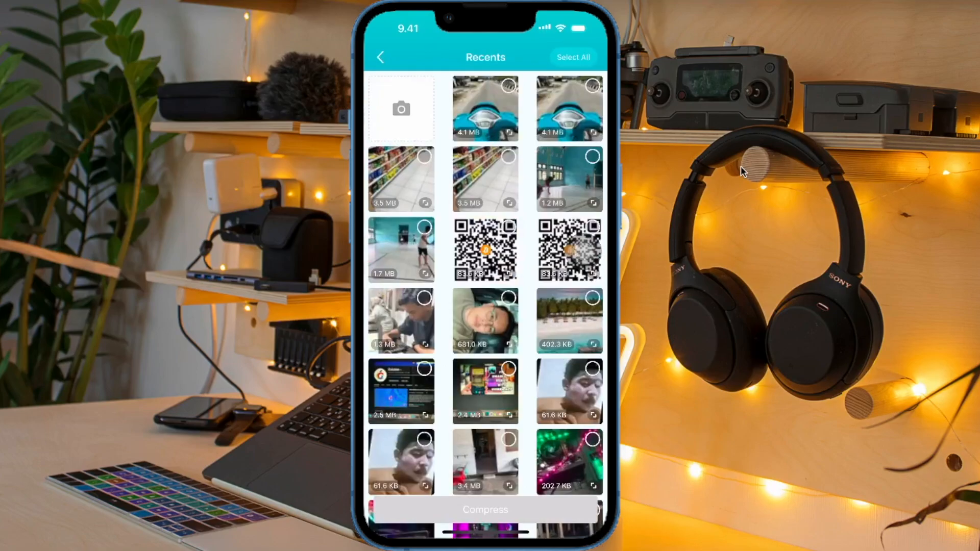
left_click(508, 86)
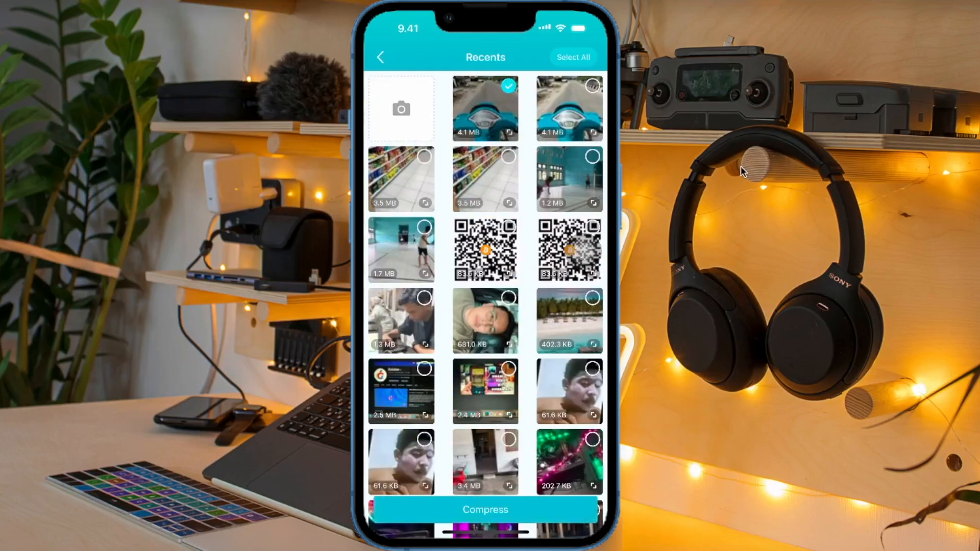
left_click(484, 509)
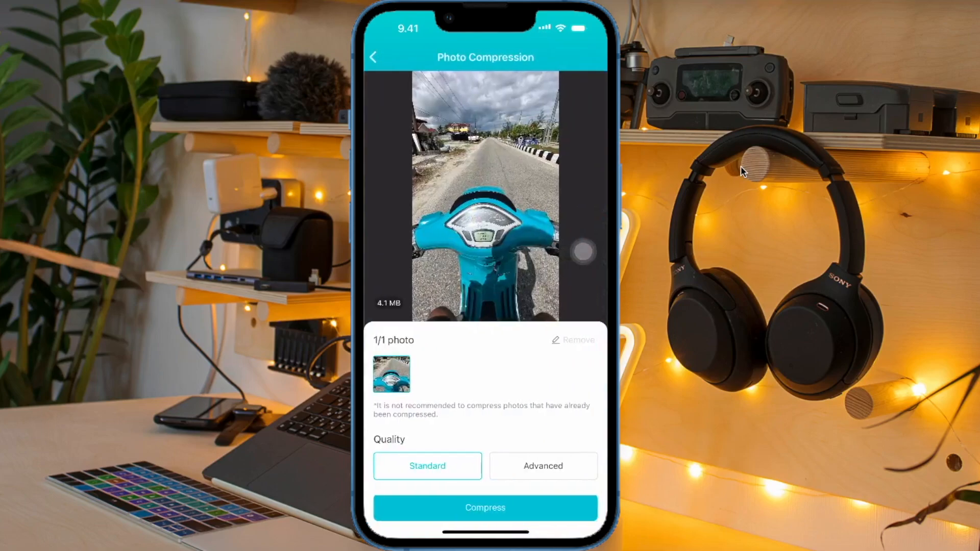
left_click(484, 507)
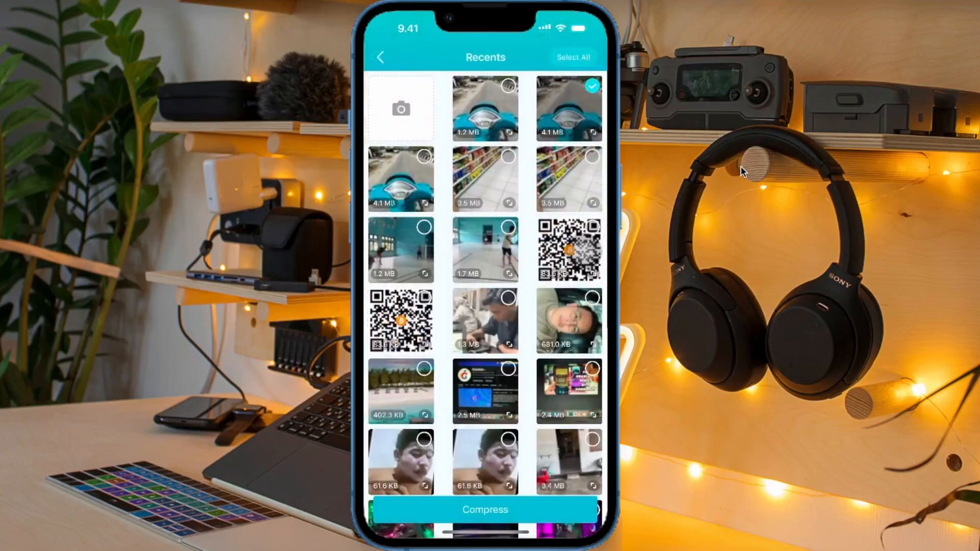
left_click(484, 509)
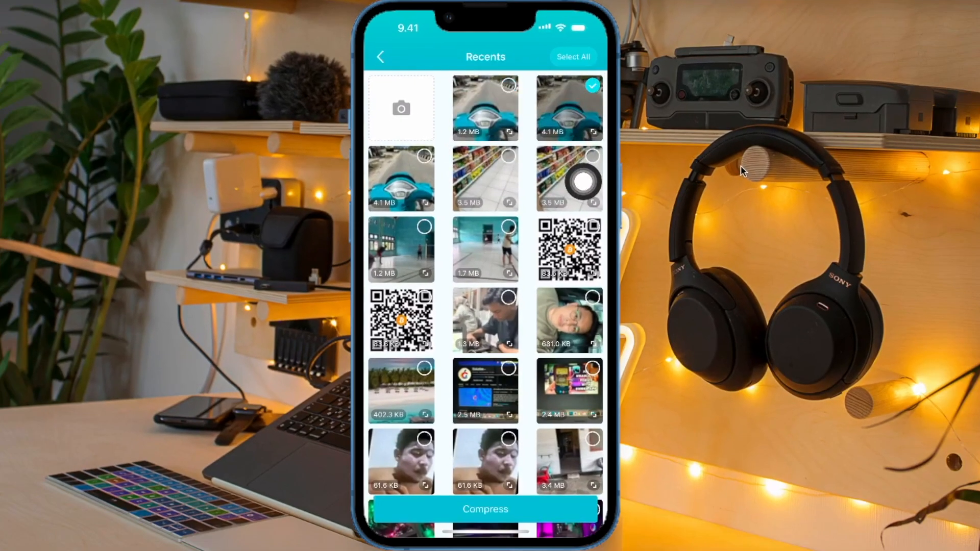
left_click(485, 508)
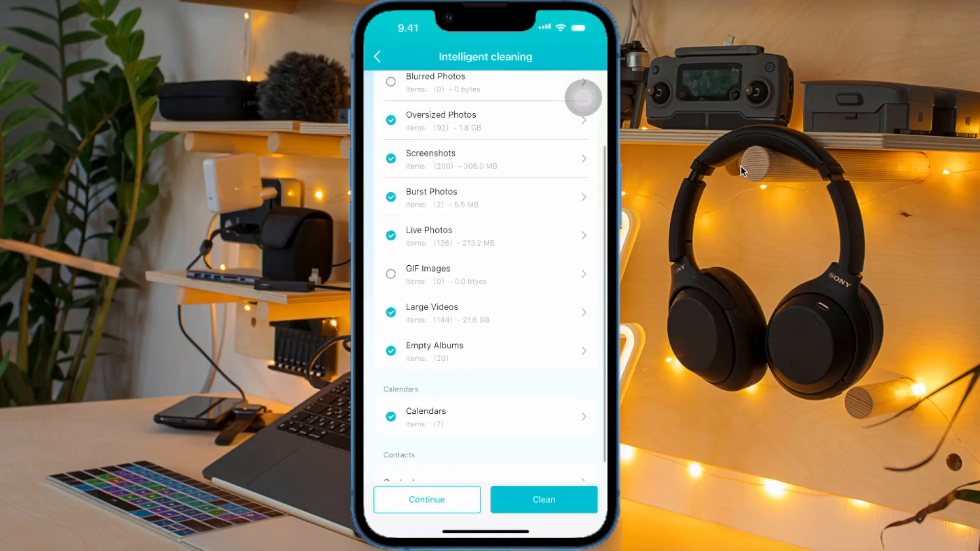
Exclude Oversized Photos, Large Videos and Burst Photos from intelligent cleaning, then start Clean.
scroll("down", 3)
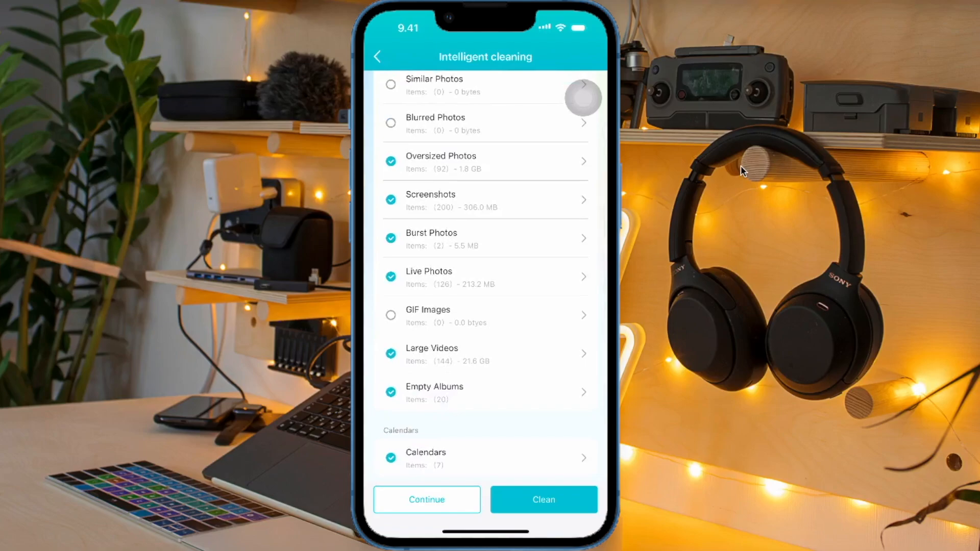
left_click(485, 162)
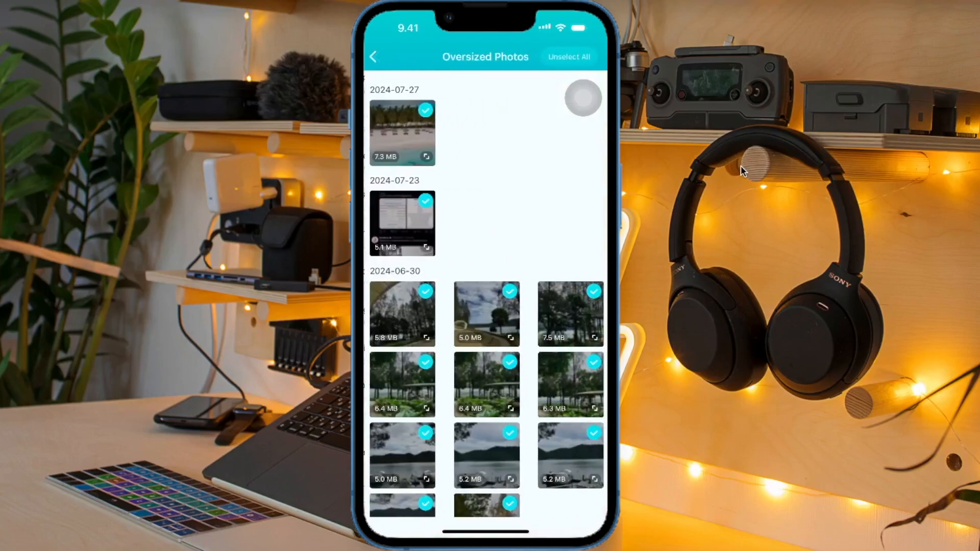
left_click(373, 56)
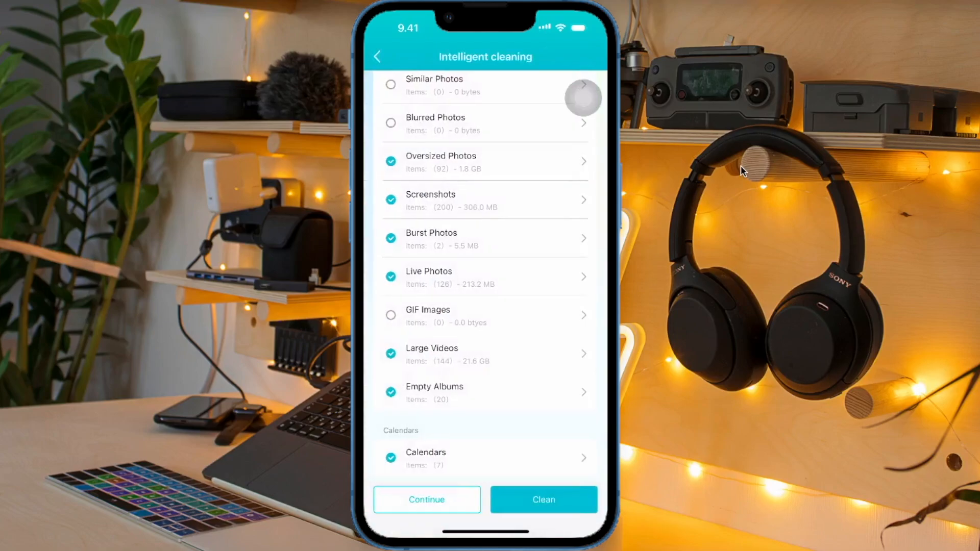
left_click(391, 161)
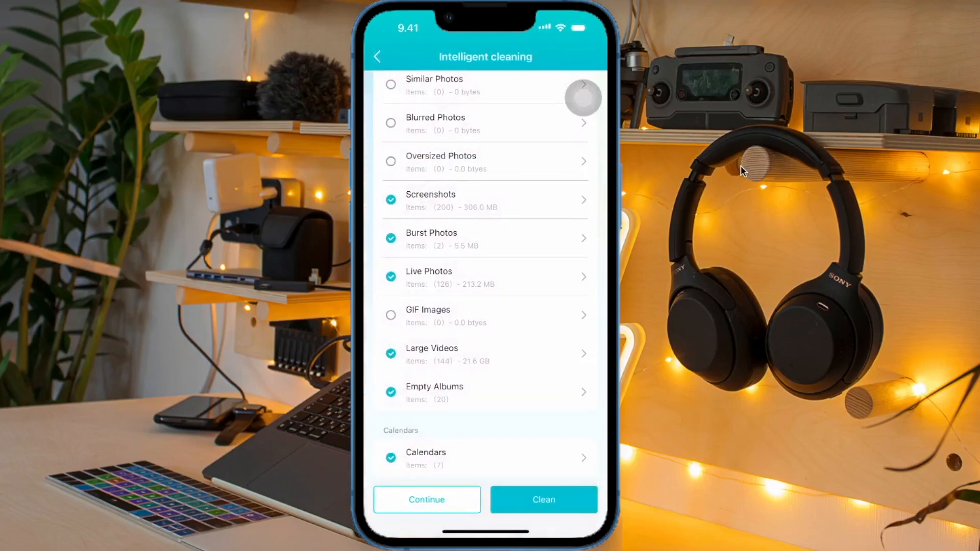
left_click(484, 354)
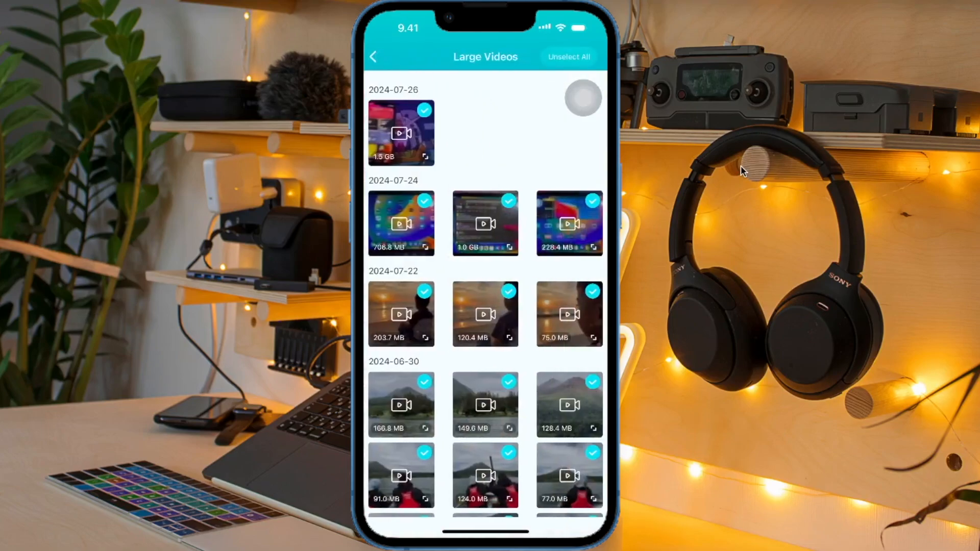
left_click(374, 56)
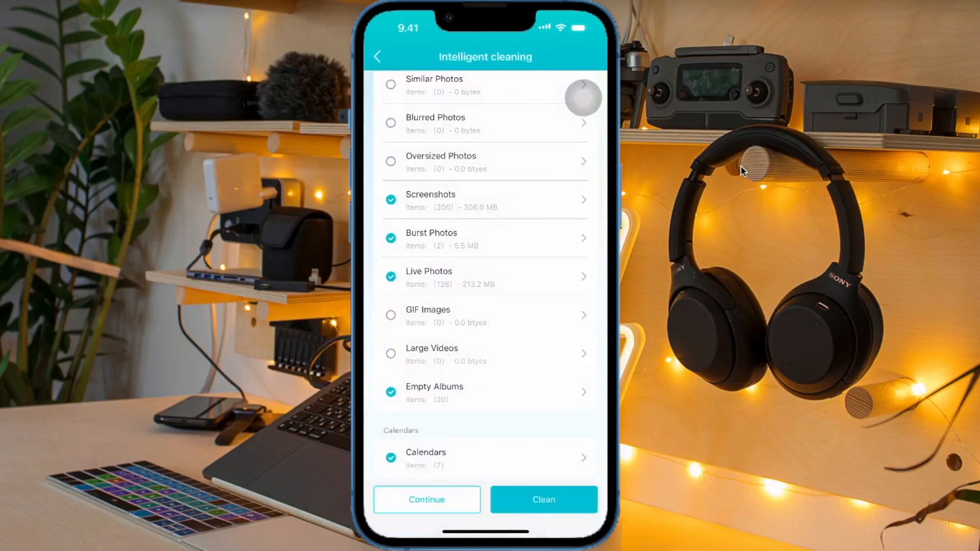
left_click(391, 237)
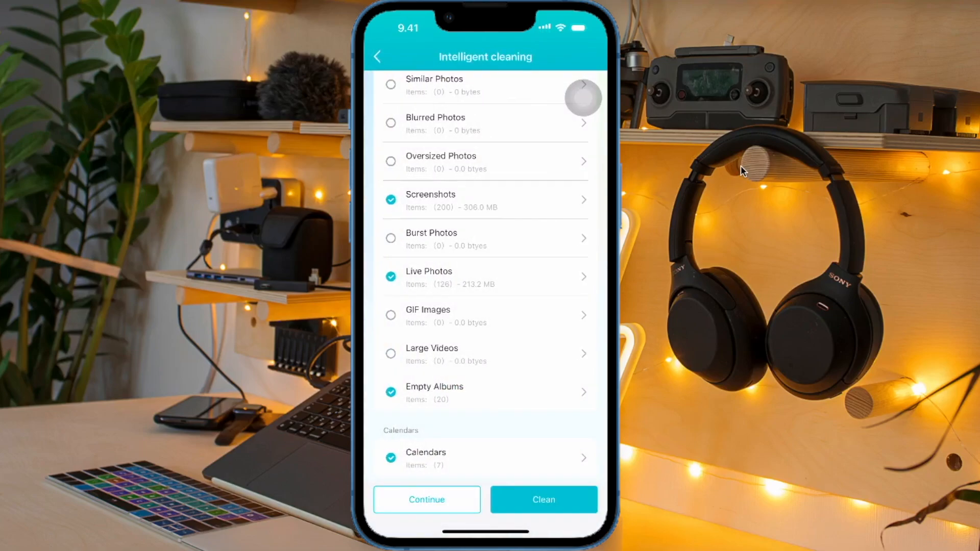
left_click(542, 499)
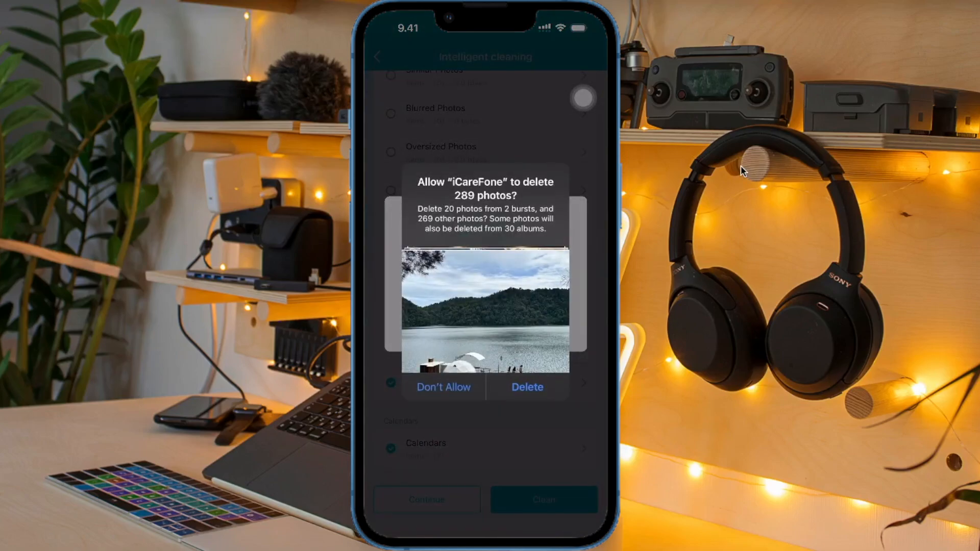
Allow deletion of 289 photos and 20 albums, dismiss Cleaning completed and exit the results.
left_click(527, 387)
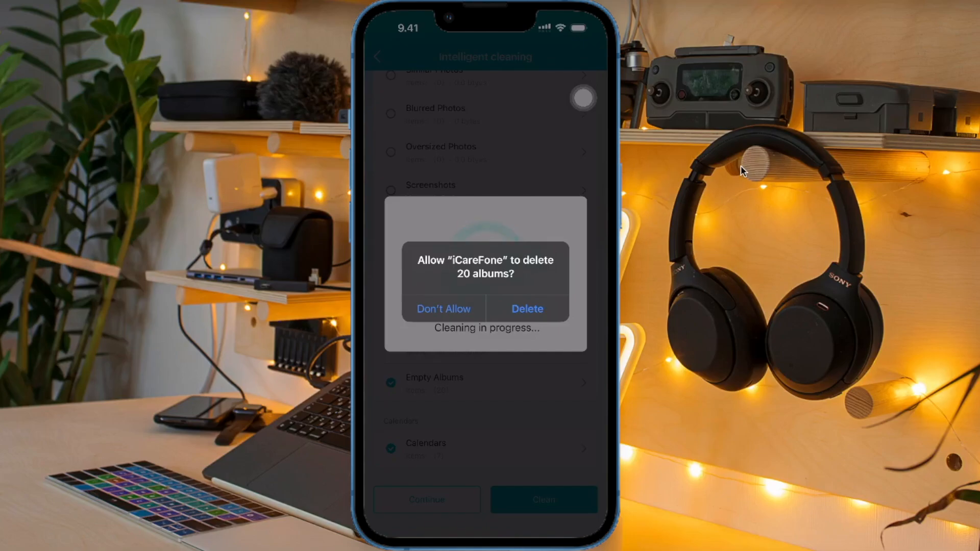
left_click(527, 309)
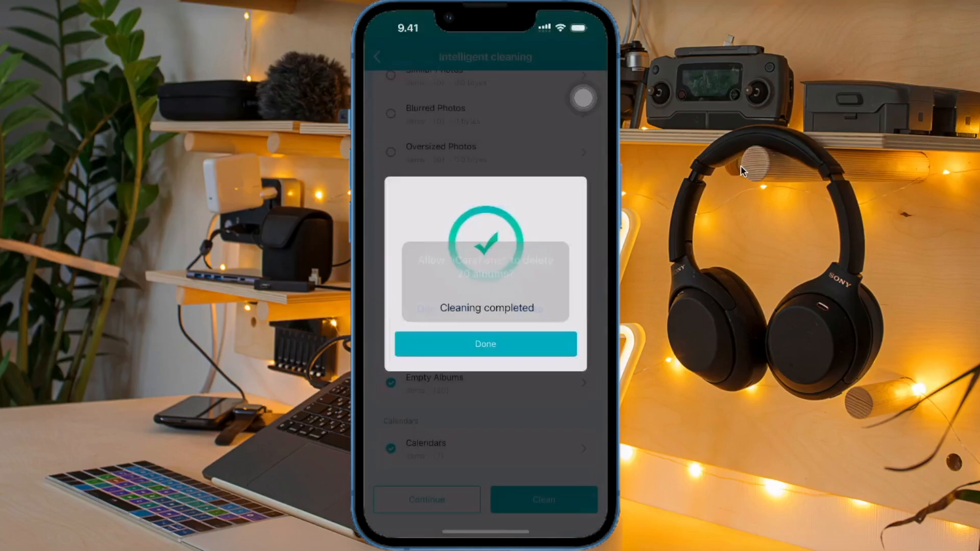
left_click(484, 344)
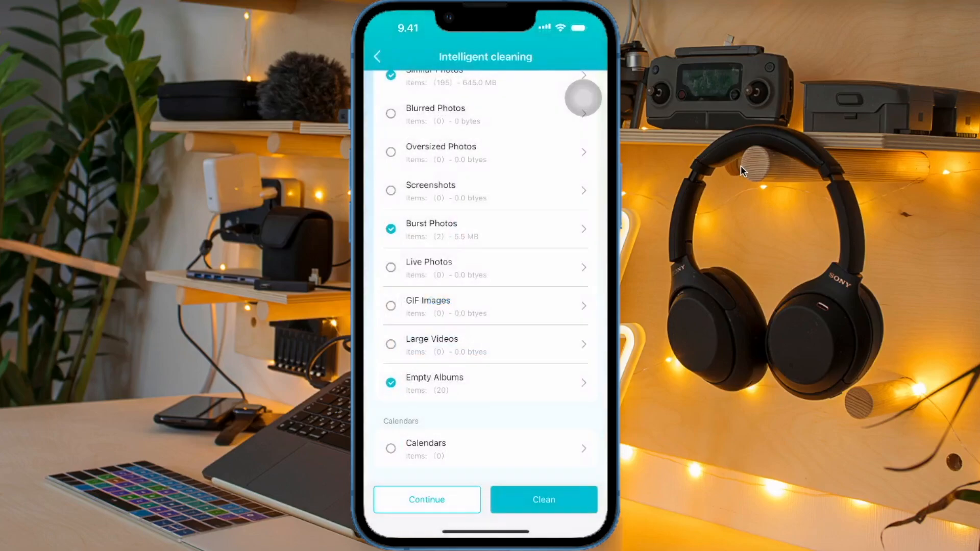
left_click(377, 56)
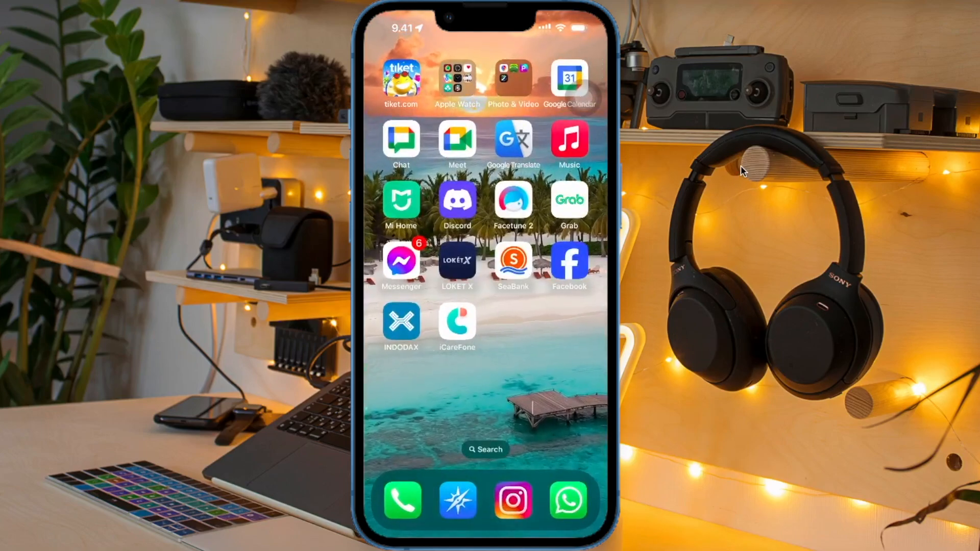
scroll("left", 3)
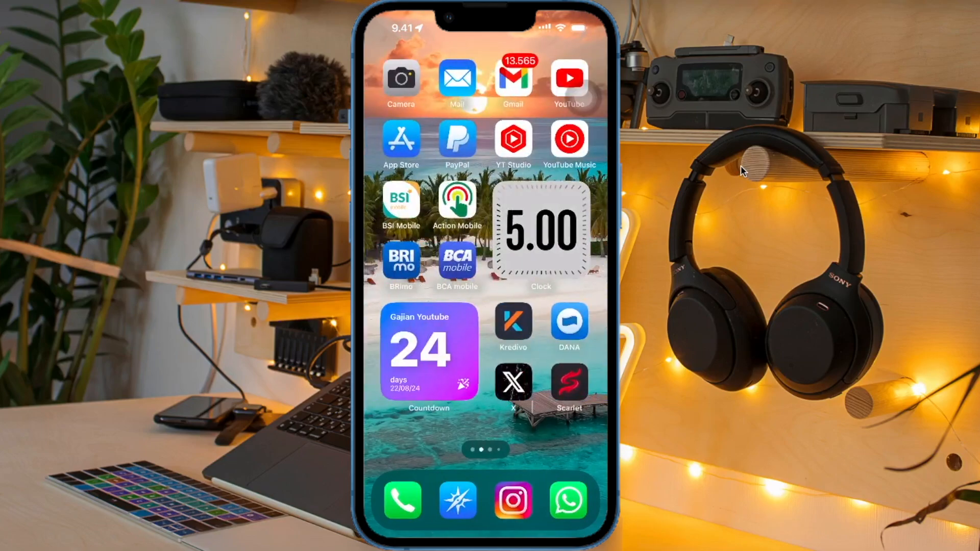